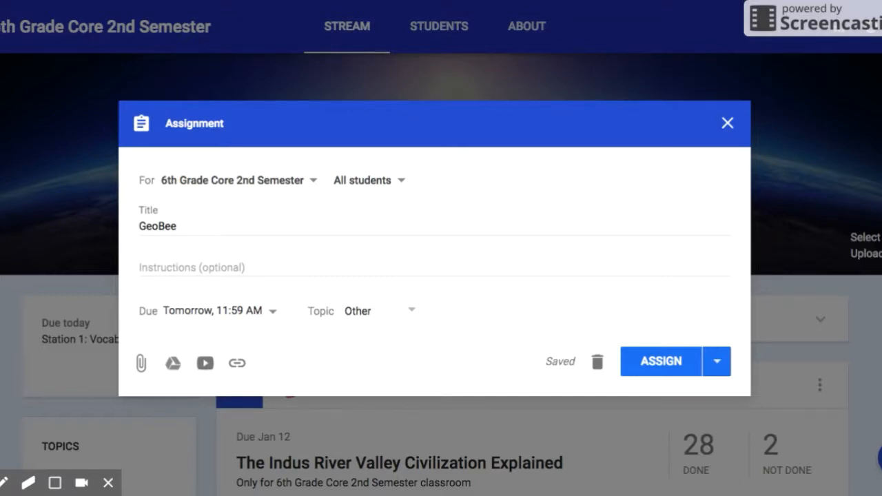
mouse_move(758, 263)
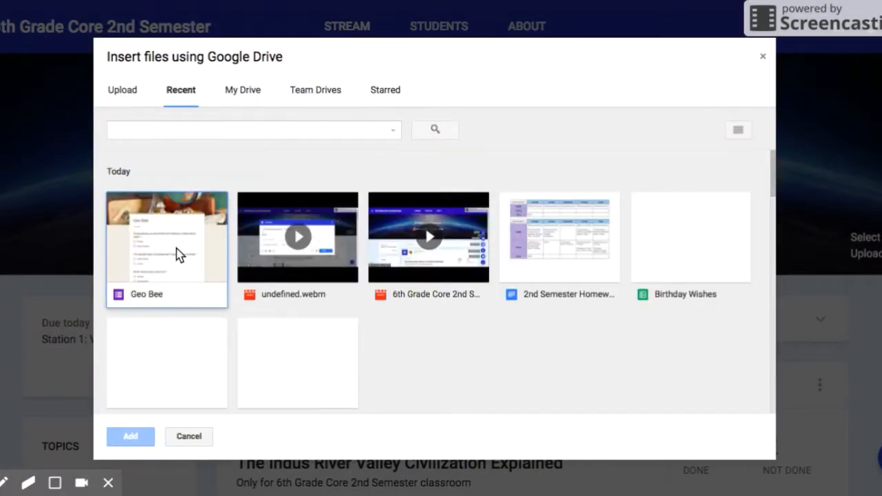
- Attach the Geo Bee form from Drive's Recent files to the GeoBee assignment
click(165, 248)
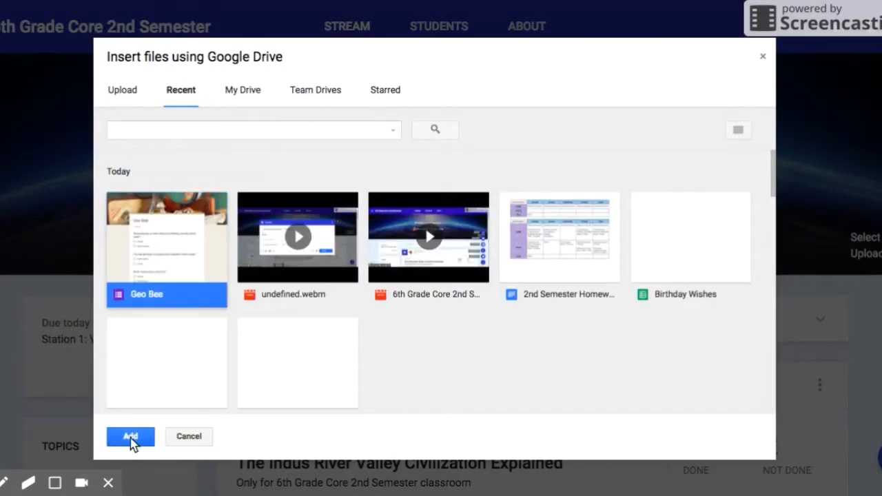
click(129, 436)
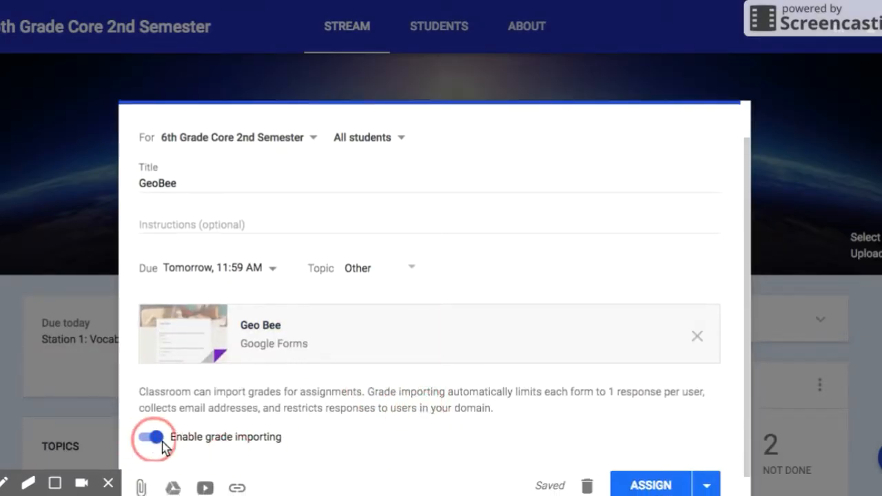
mouse_move(320, 439)
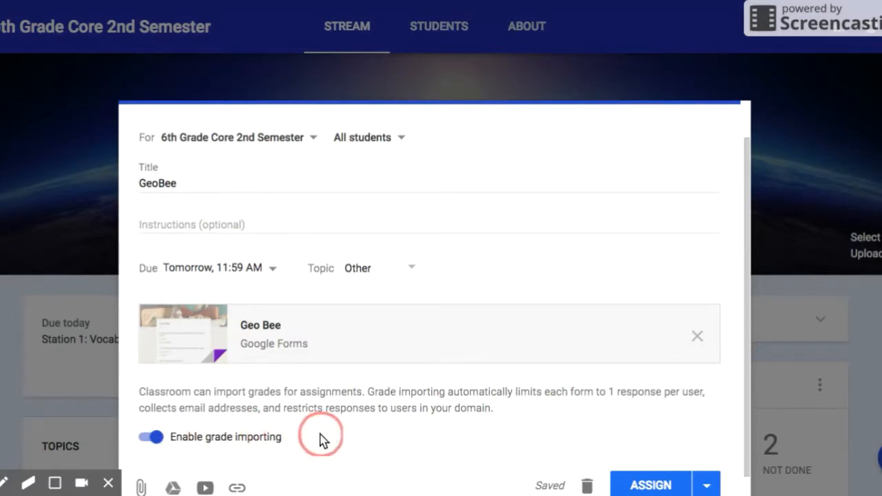
mouse_move(329, 438)
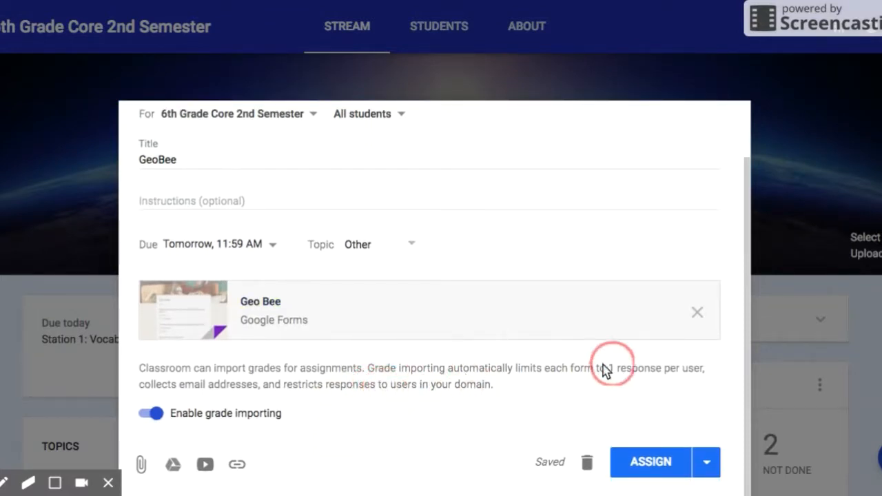
mouse_move(637, 180)
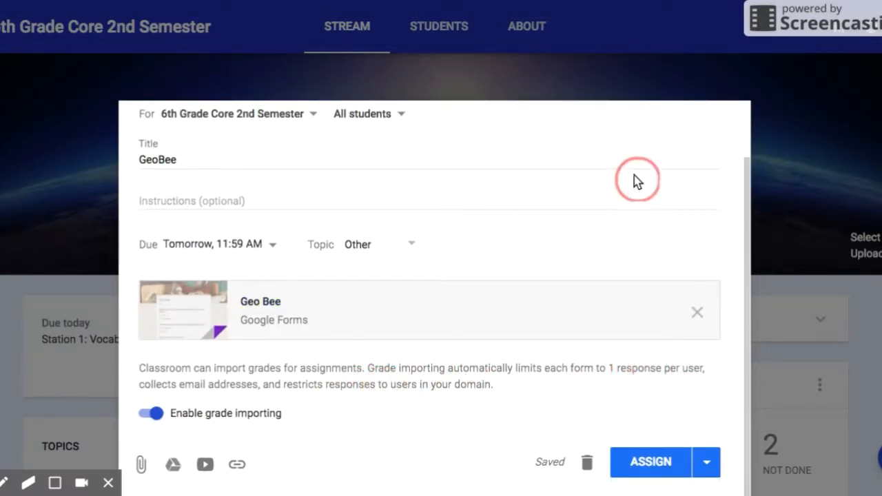
mouse_move(692, 251)
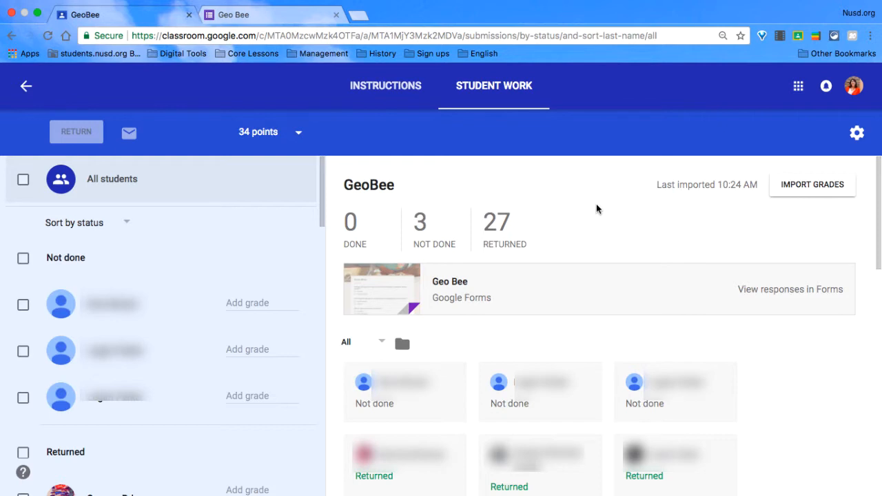
mouse_move(604, 210)
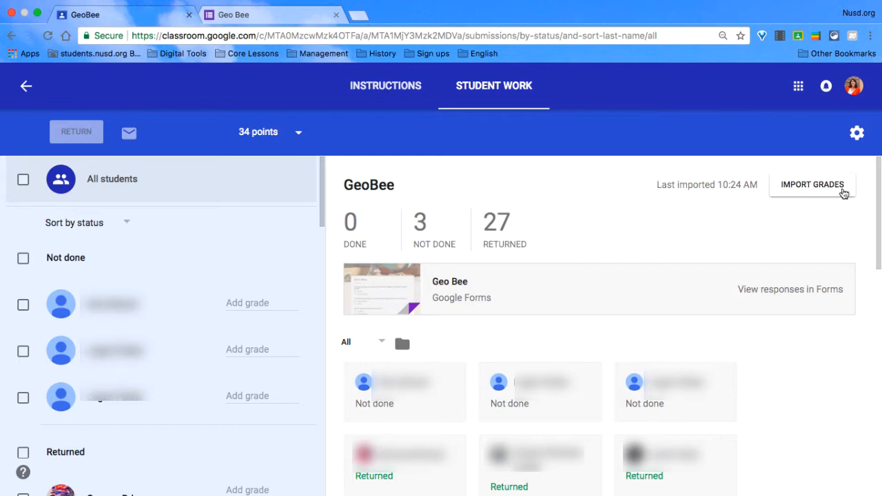
mouse_move(816, 212)
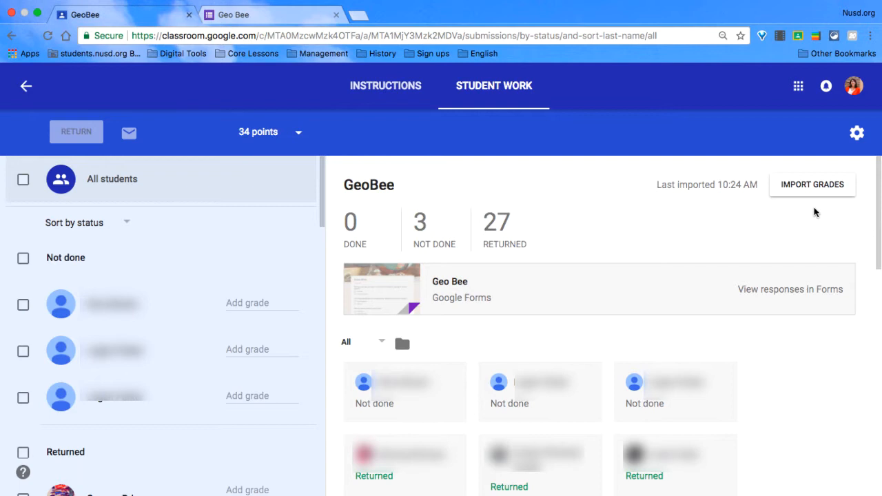
- Import the Geo Bee form scores, confirming overwrite, updating 27 of 30 student grades
click(812, 185)
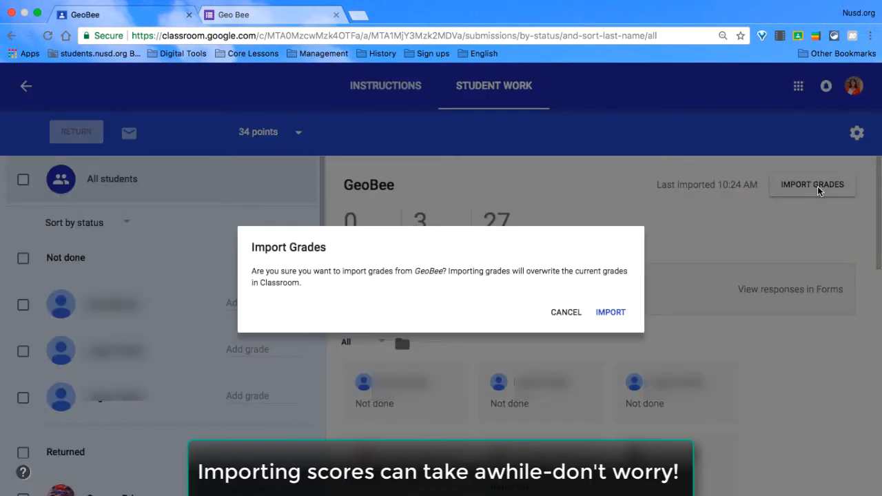
mouse_move(611, 315)
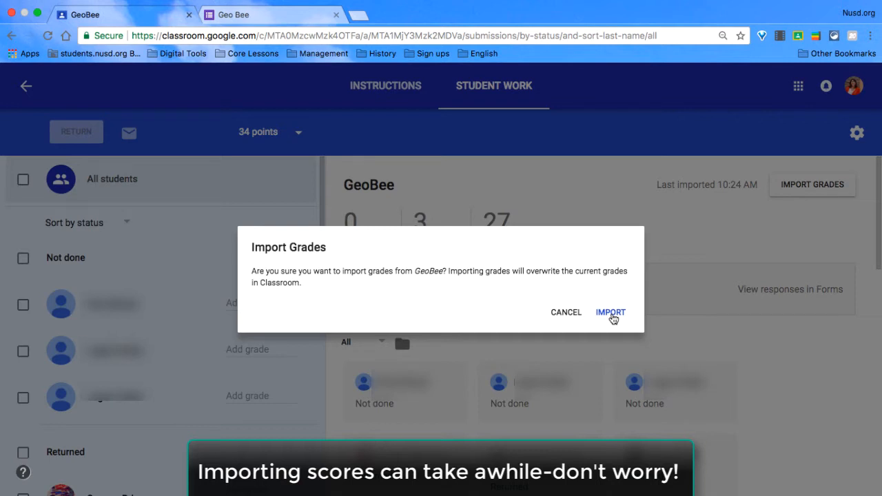
click(609, 312)
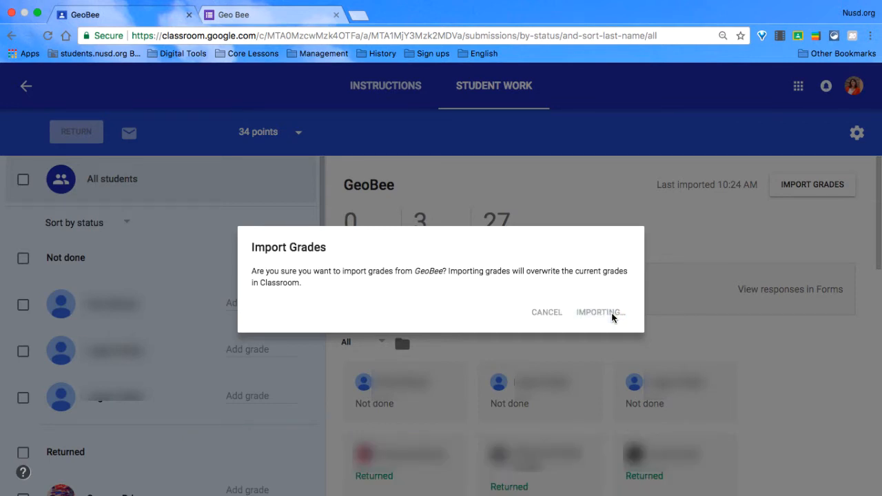
click(598, 311)
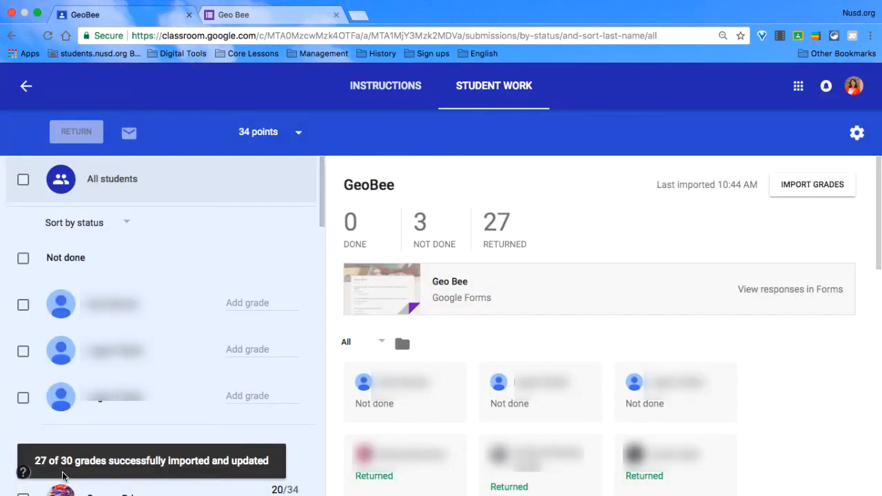